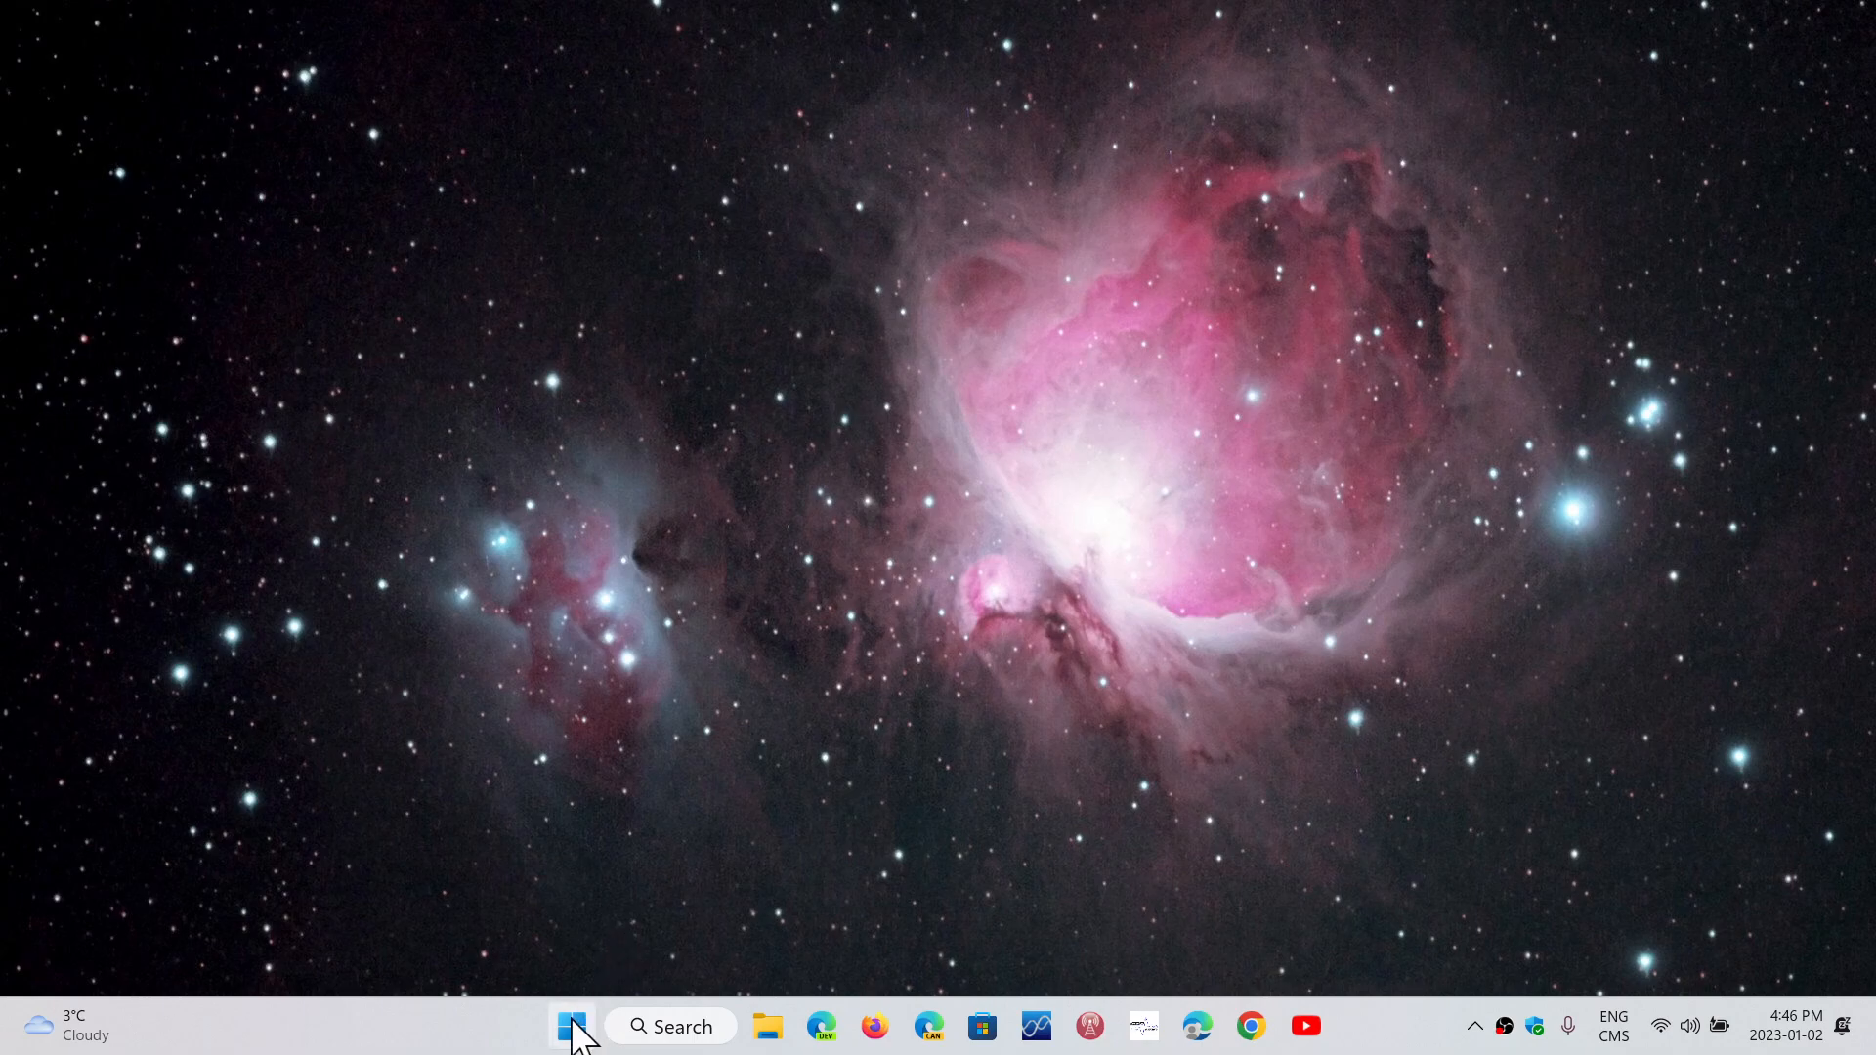
{"action": "mouse_move", "coordinate": [569, 1028]}
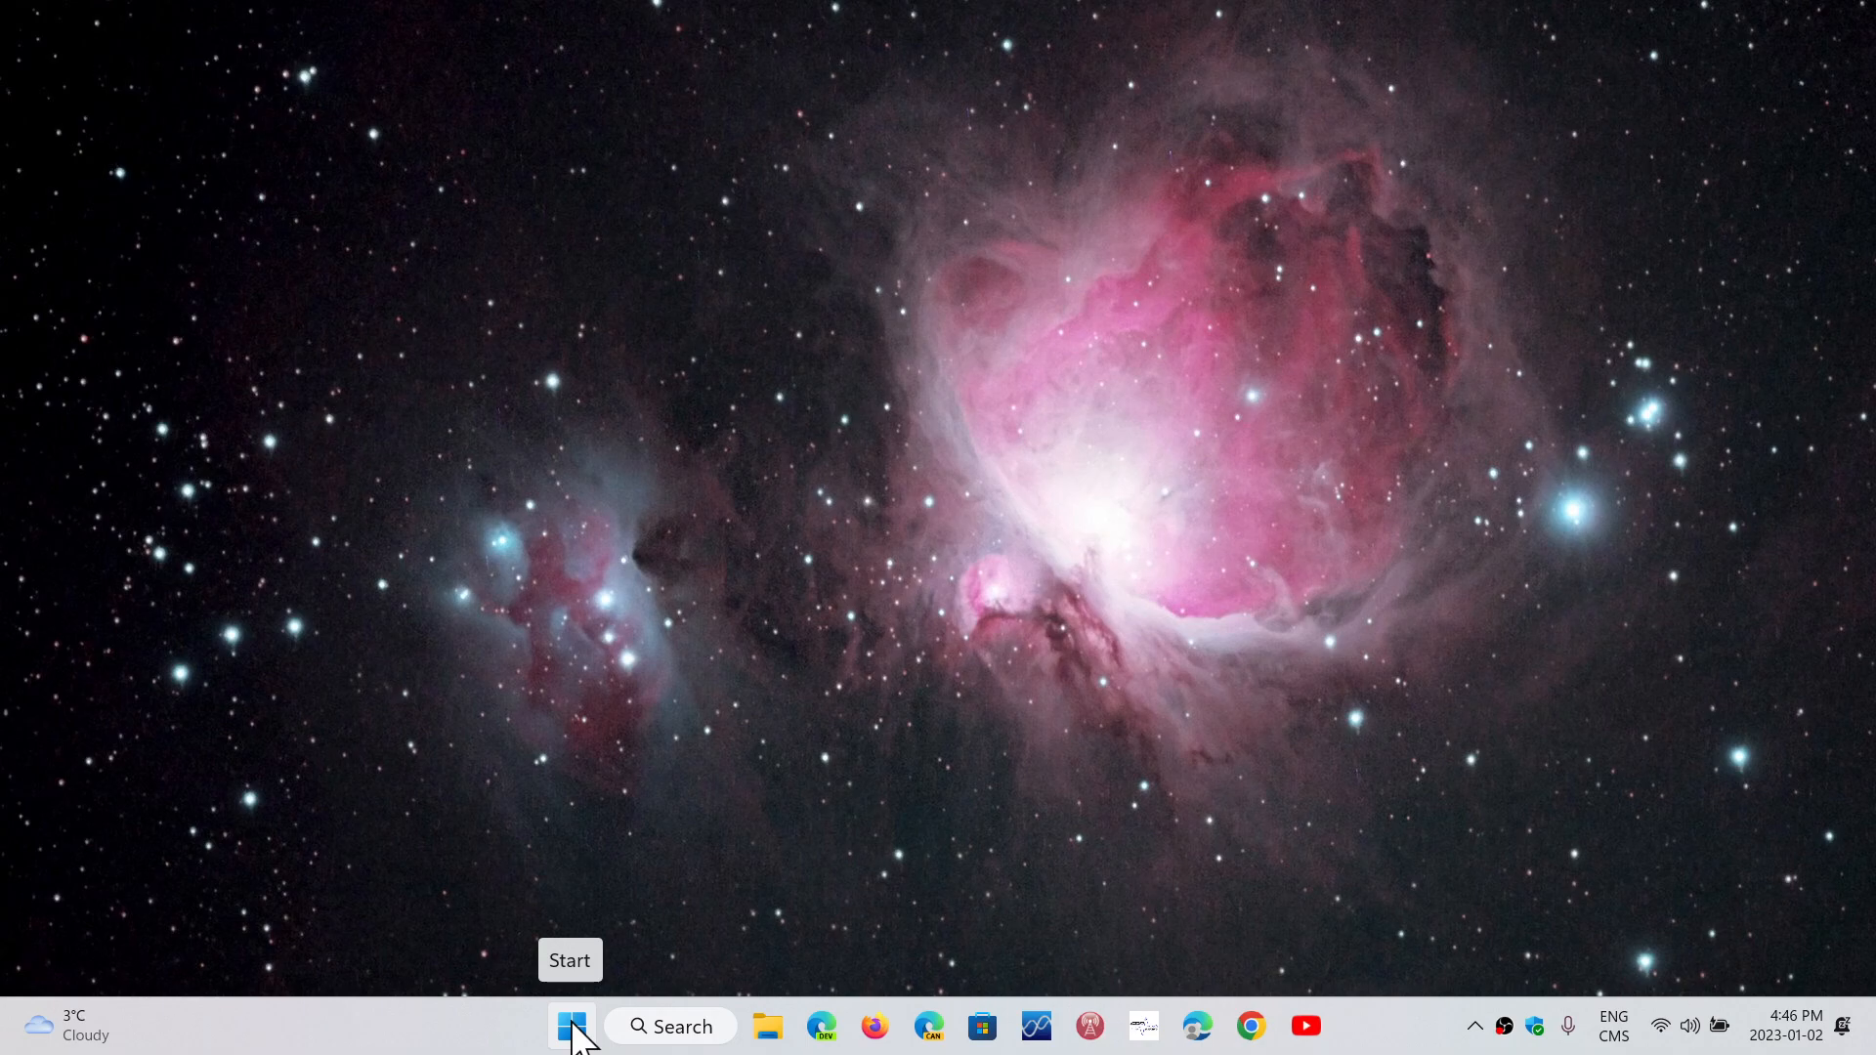
Bring up the Start button's quick-link menu listing Task Manager and other system tools
{"action": "right_click", "coordinate": [570, 1026]}
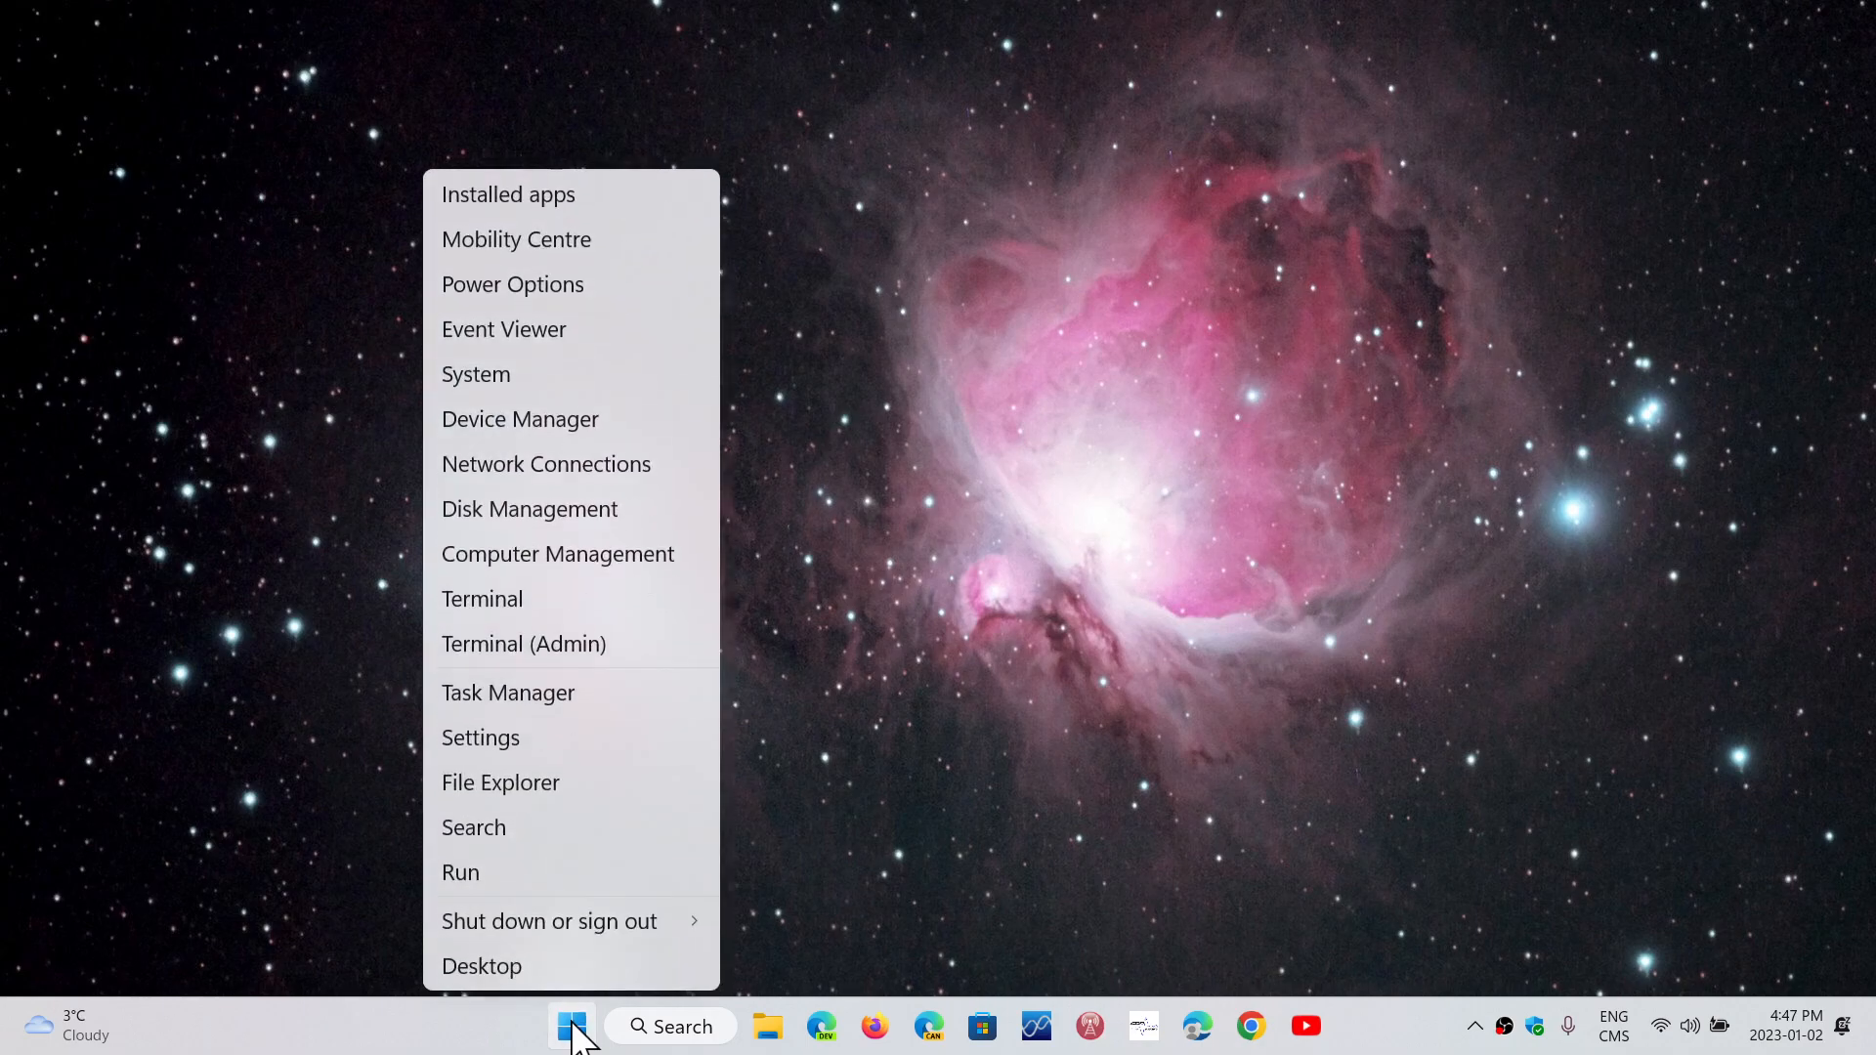
{"action": "mouse_move", "coordinate": [453, 1028]}
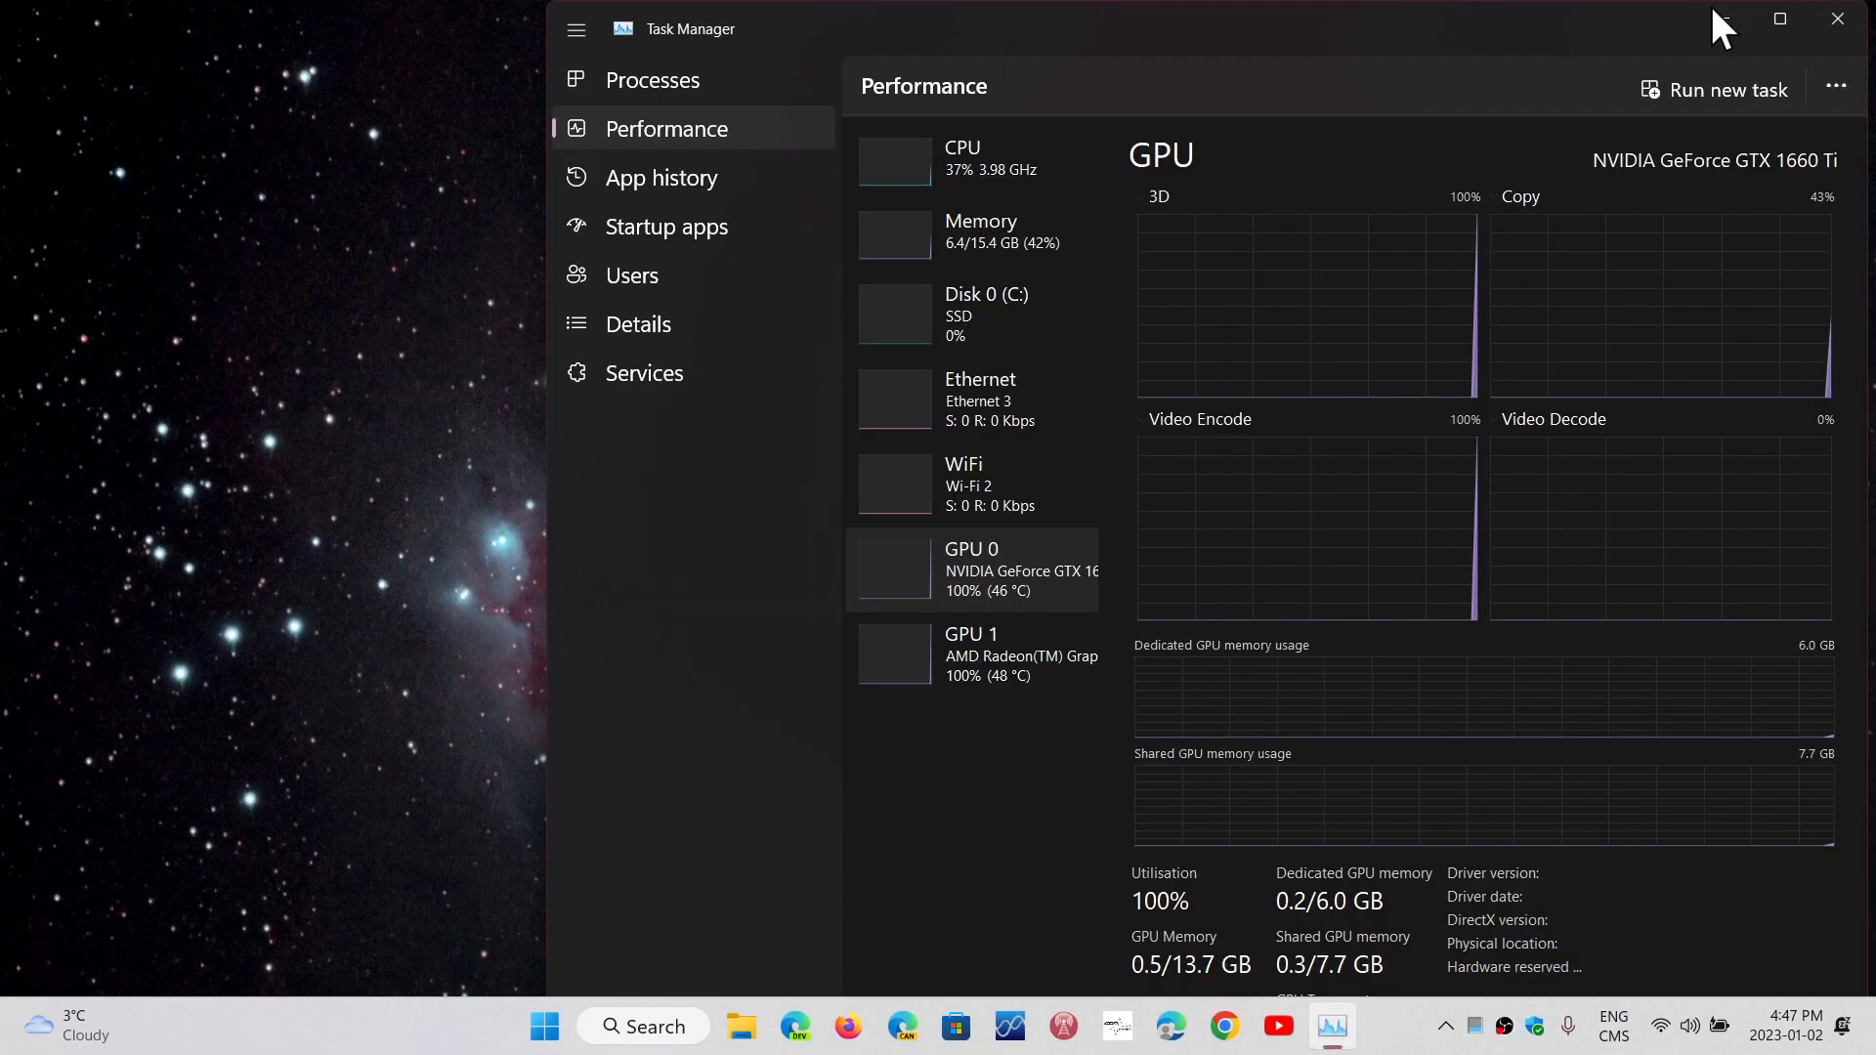
Maximize Task Manager so the GTX 1660 Ti GPU 0 performance fills the screen
{"action": "left_click", "coordinate": [1782, 18]}
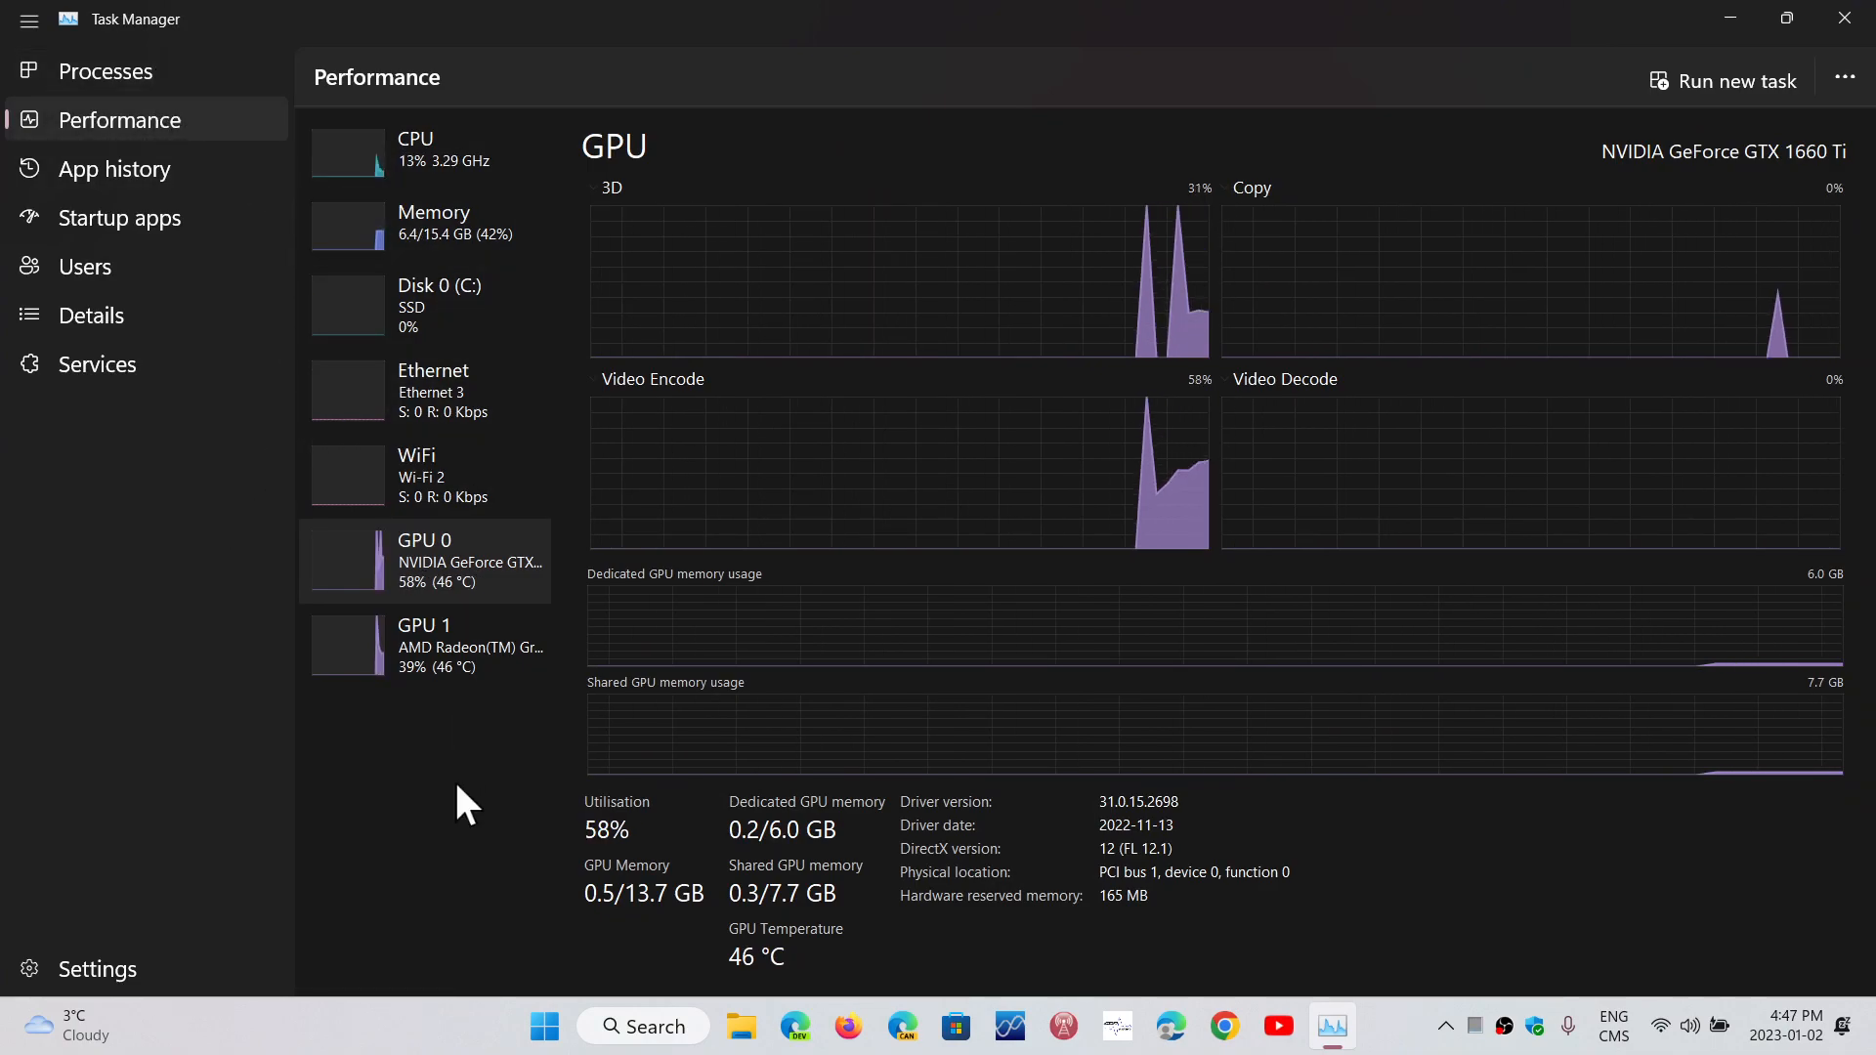
{"action": "mouse_move", "coordinate": [433, 852]}
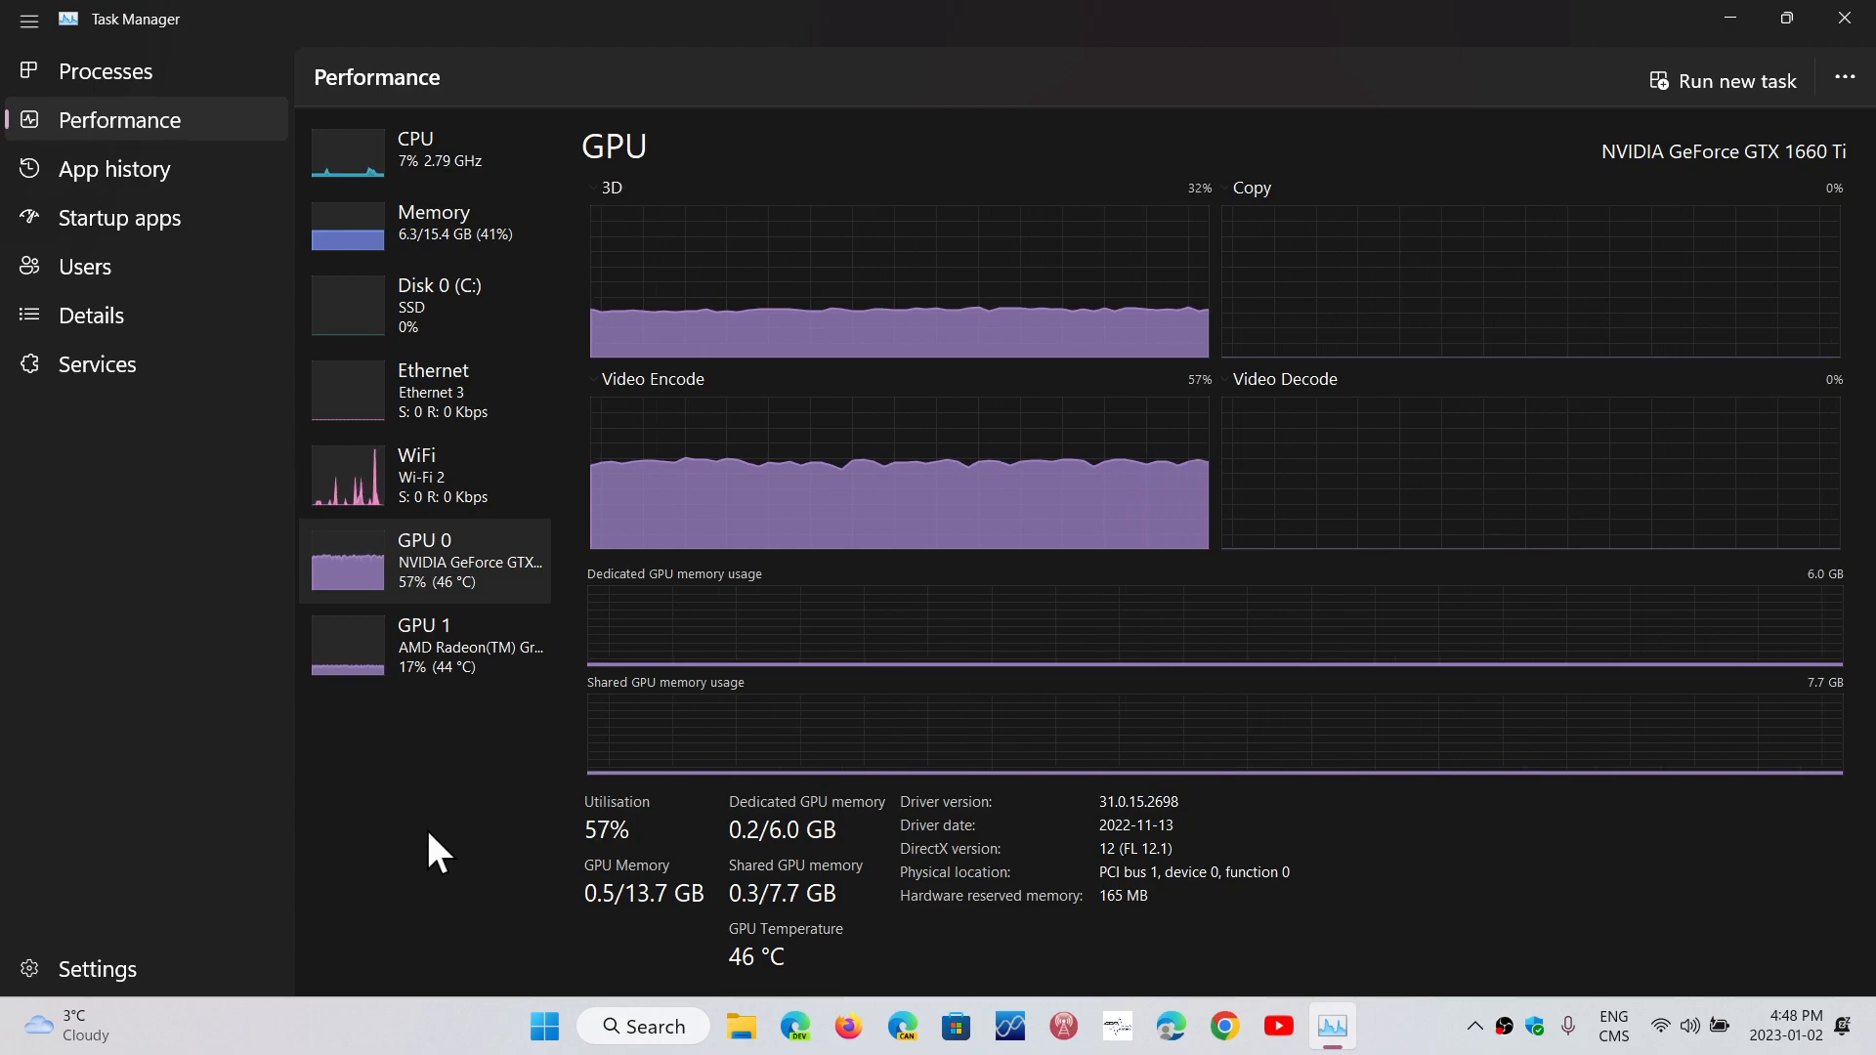
{"action": "mouse_move", "coordinate": [240, 25]}
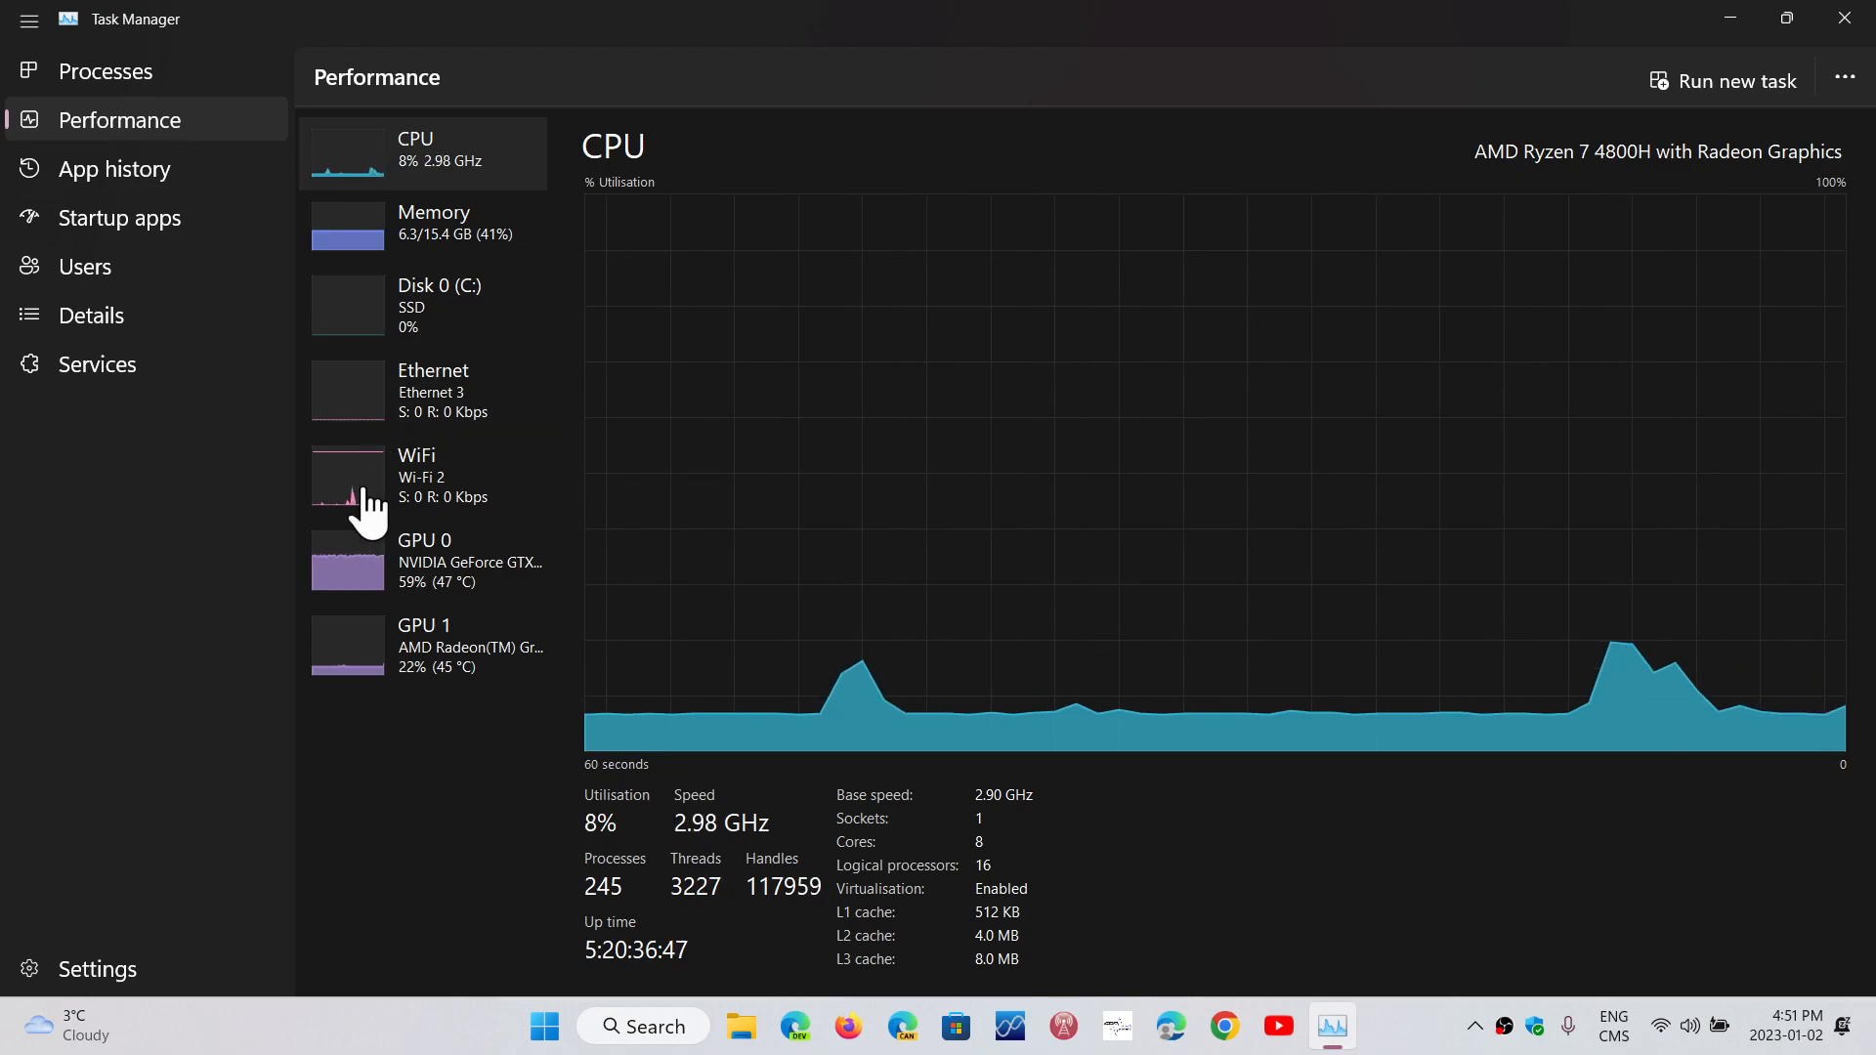
Switch the Performance view to GPU 0, the GTX 1660 Ti at 59% utilisation
{"action": "left_click", "coordinate": [424, 645]}
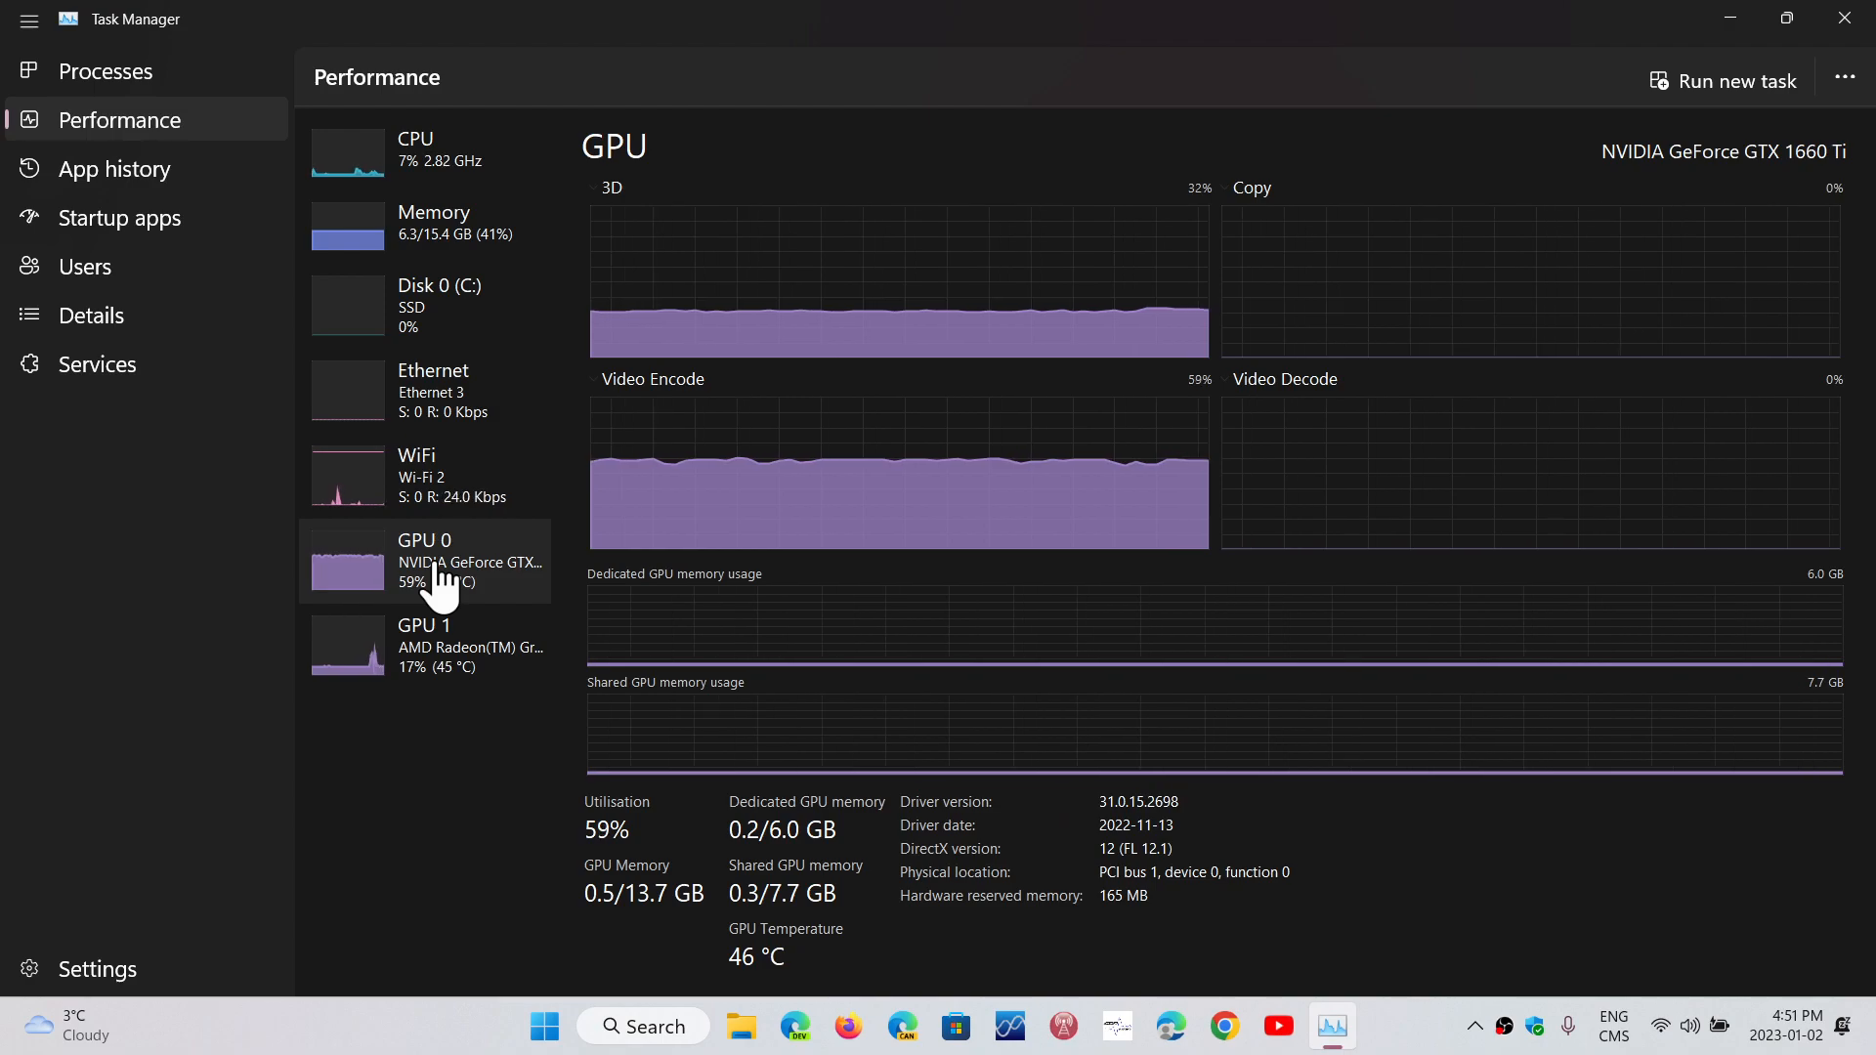
{"action": "mouse_move", "coordinate": [1160, 501]}
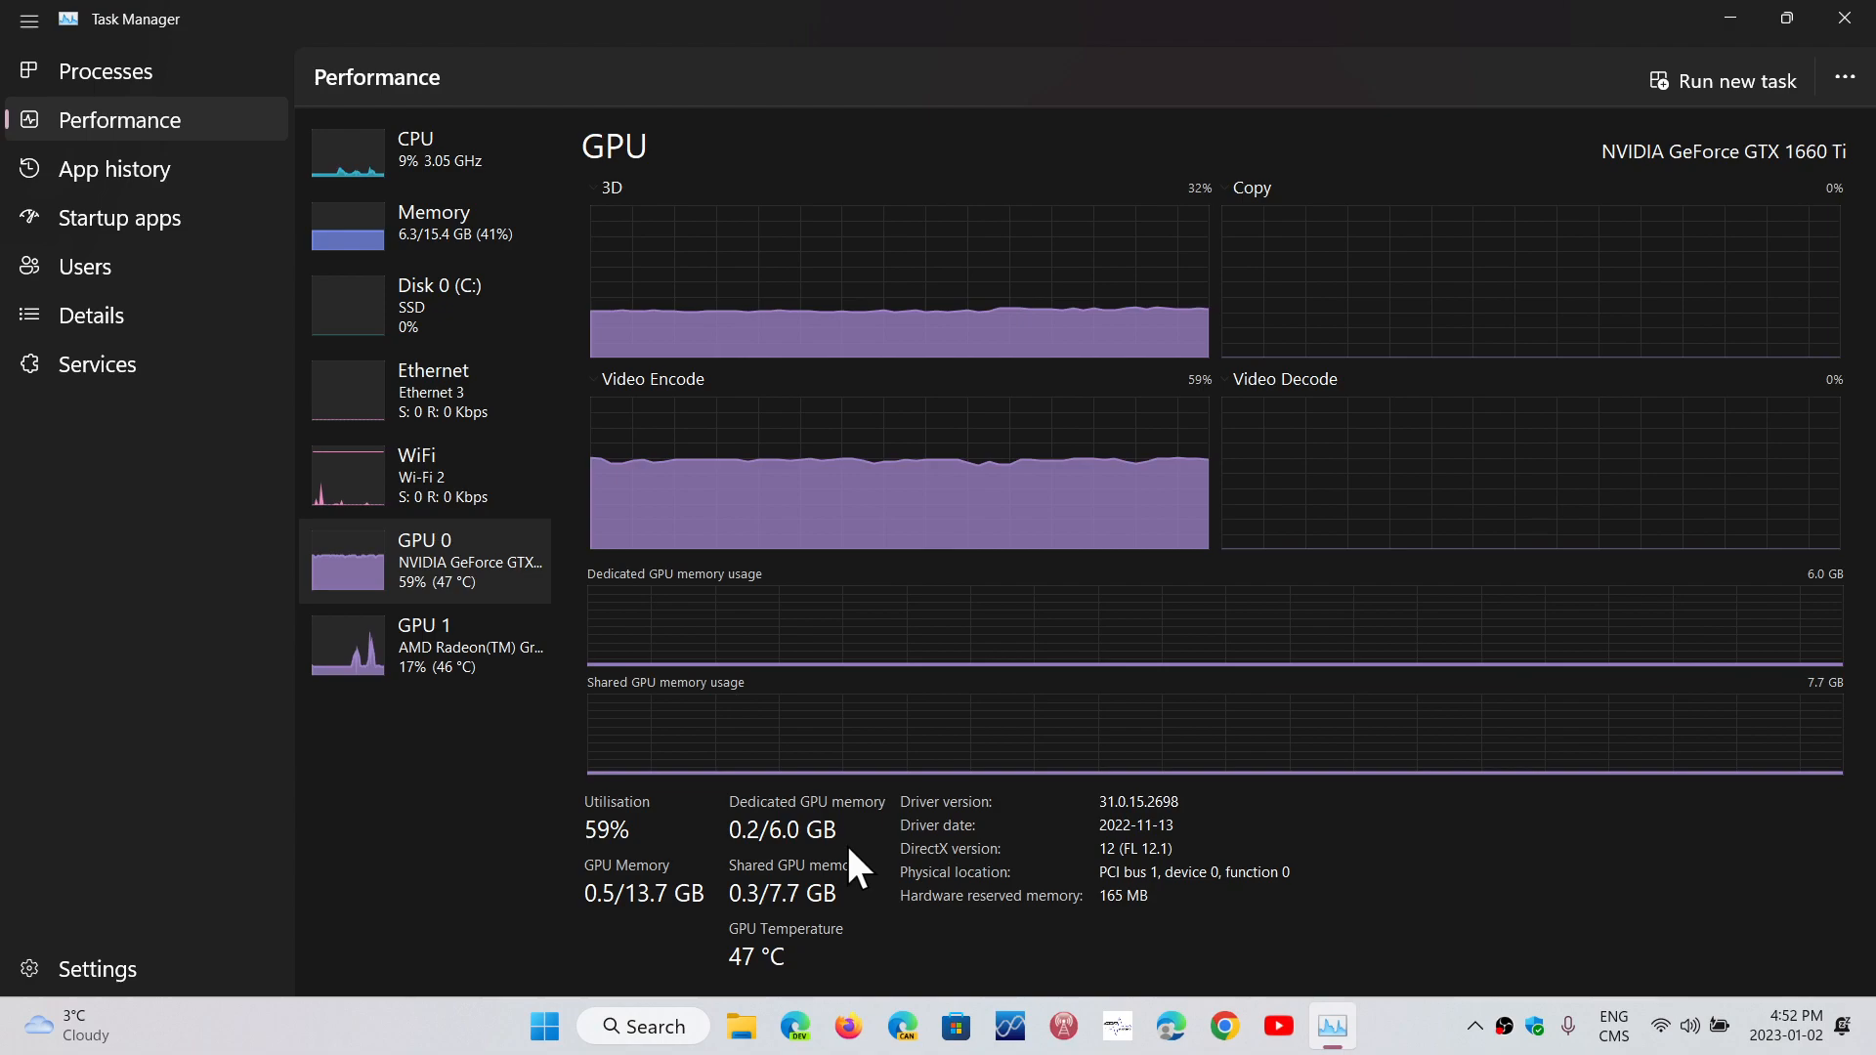
{"action": "mouse_move", "coordinate": [957, 703]}
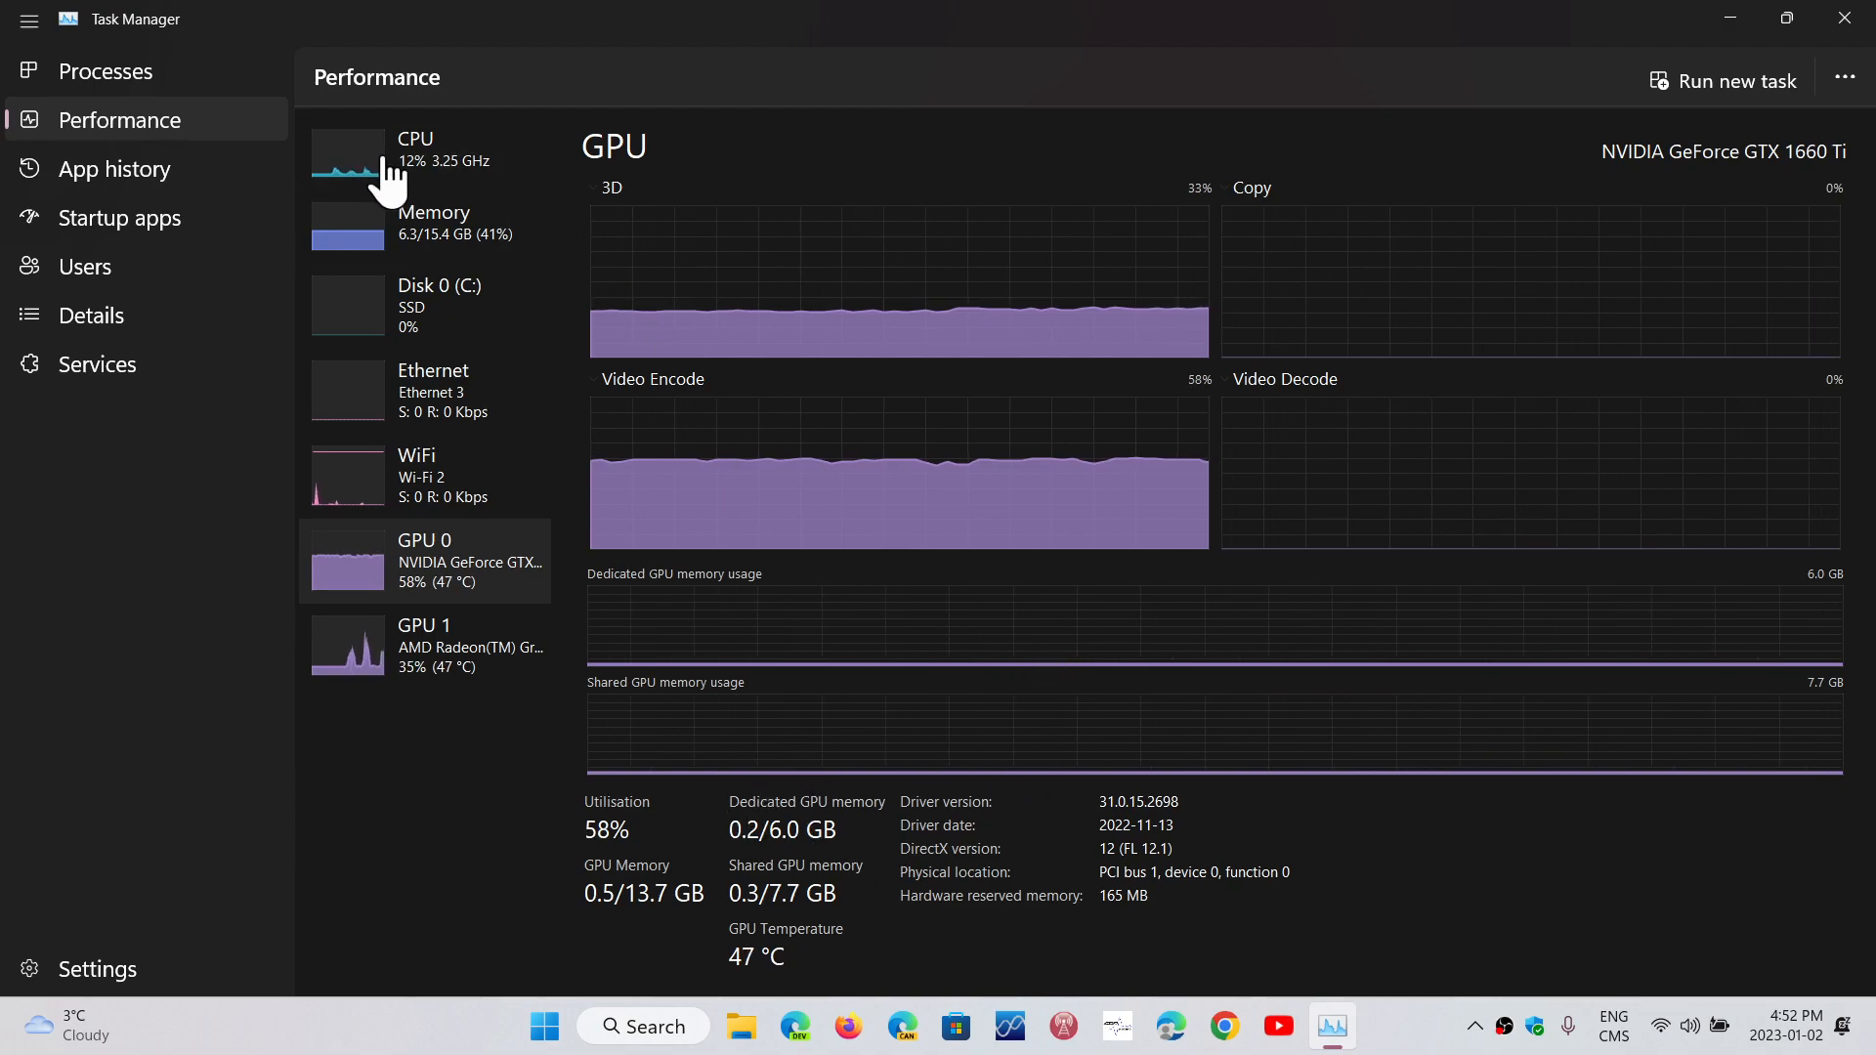
View the AMD Ryzen 7 4800H CPU performance, then close Task Manager to the desktop
{"action": "left_click", "coordinate": [424, 153]}
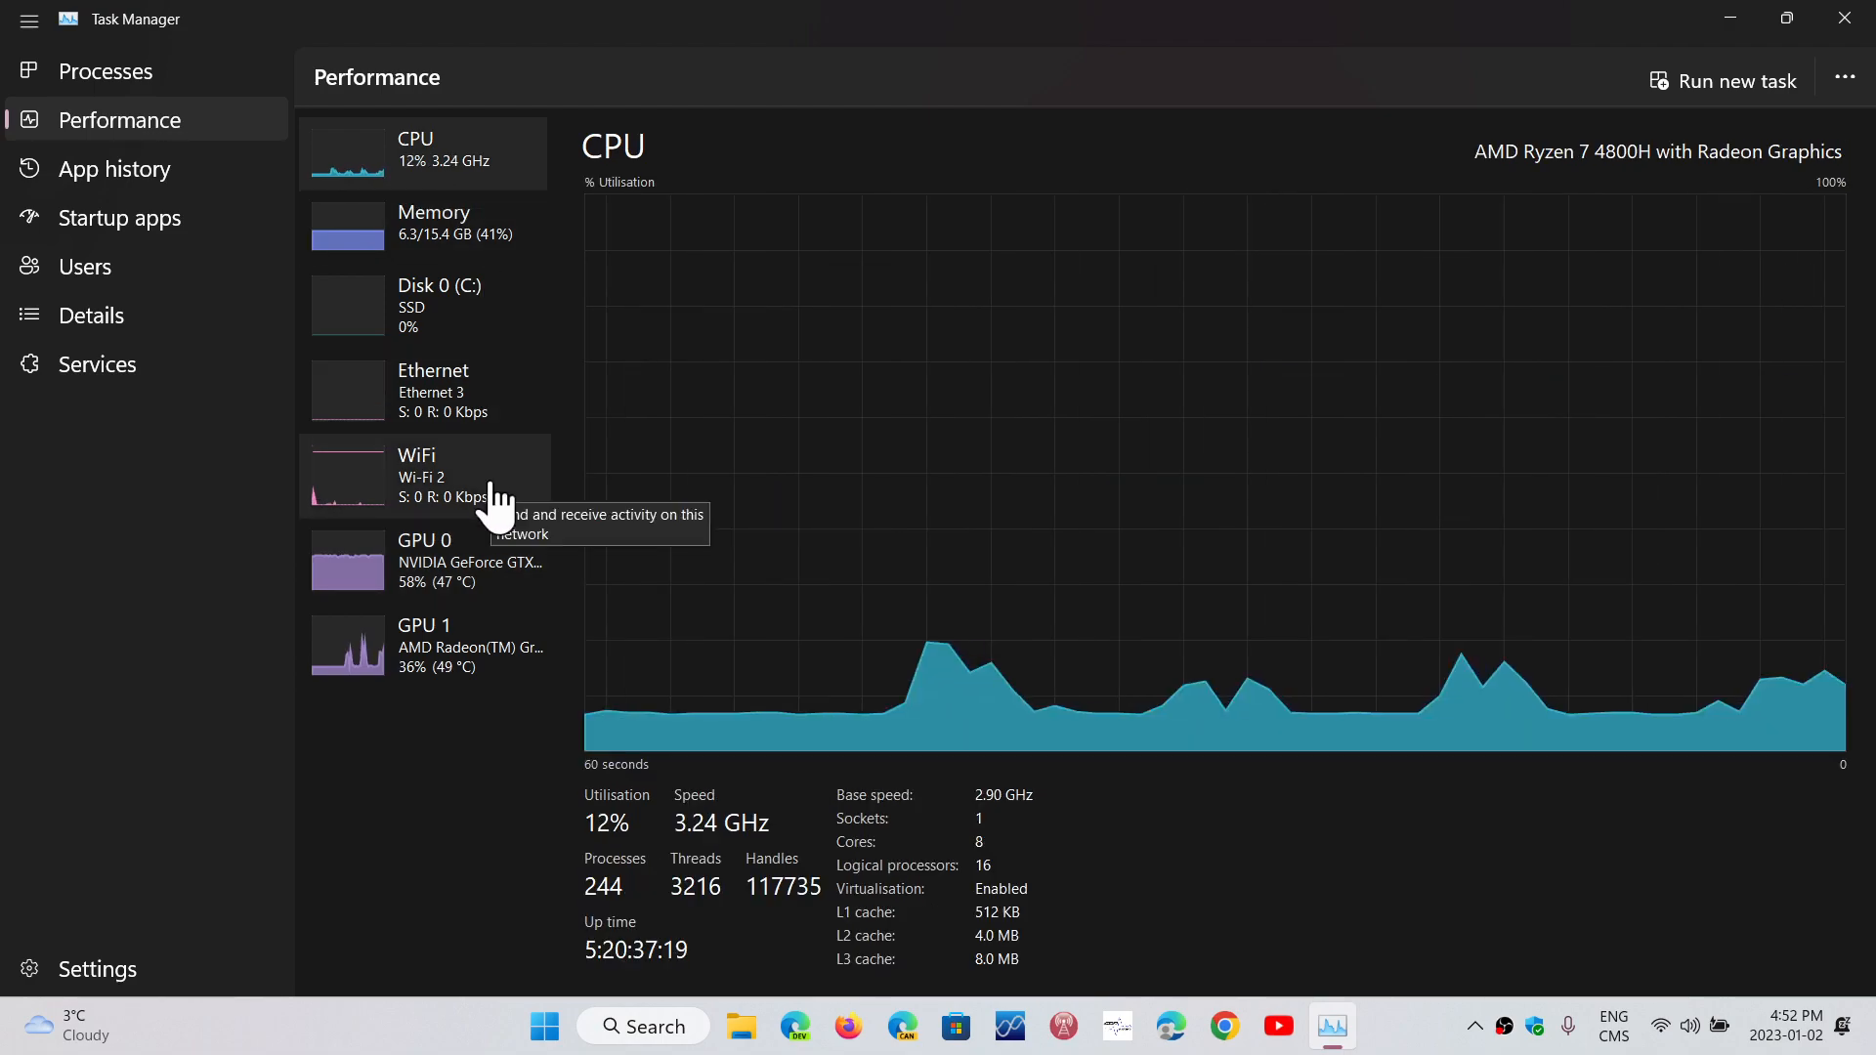
{"action": "mouse_move", "coordinate": [377, 891]}
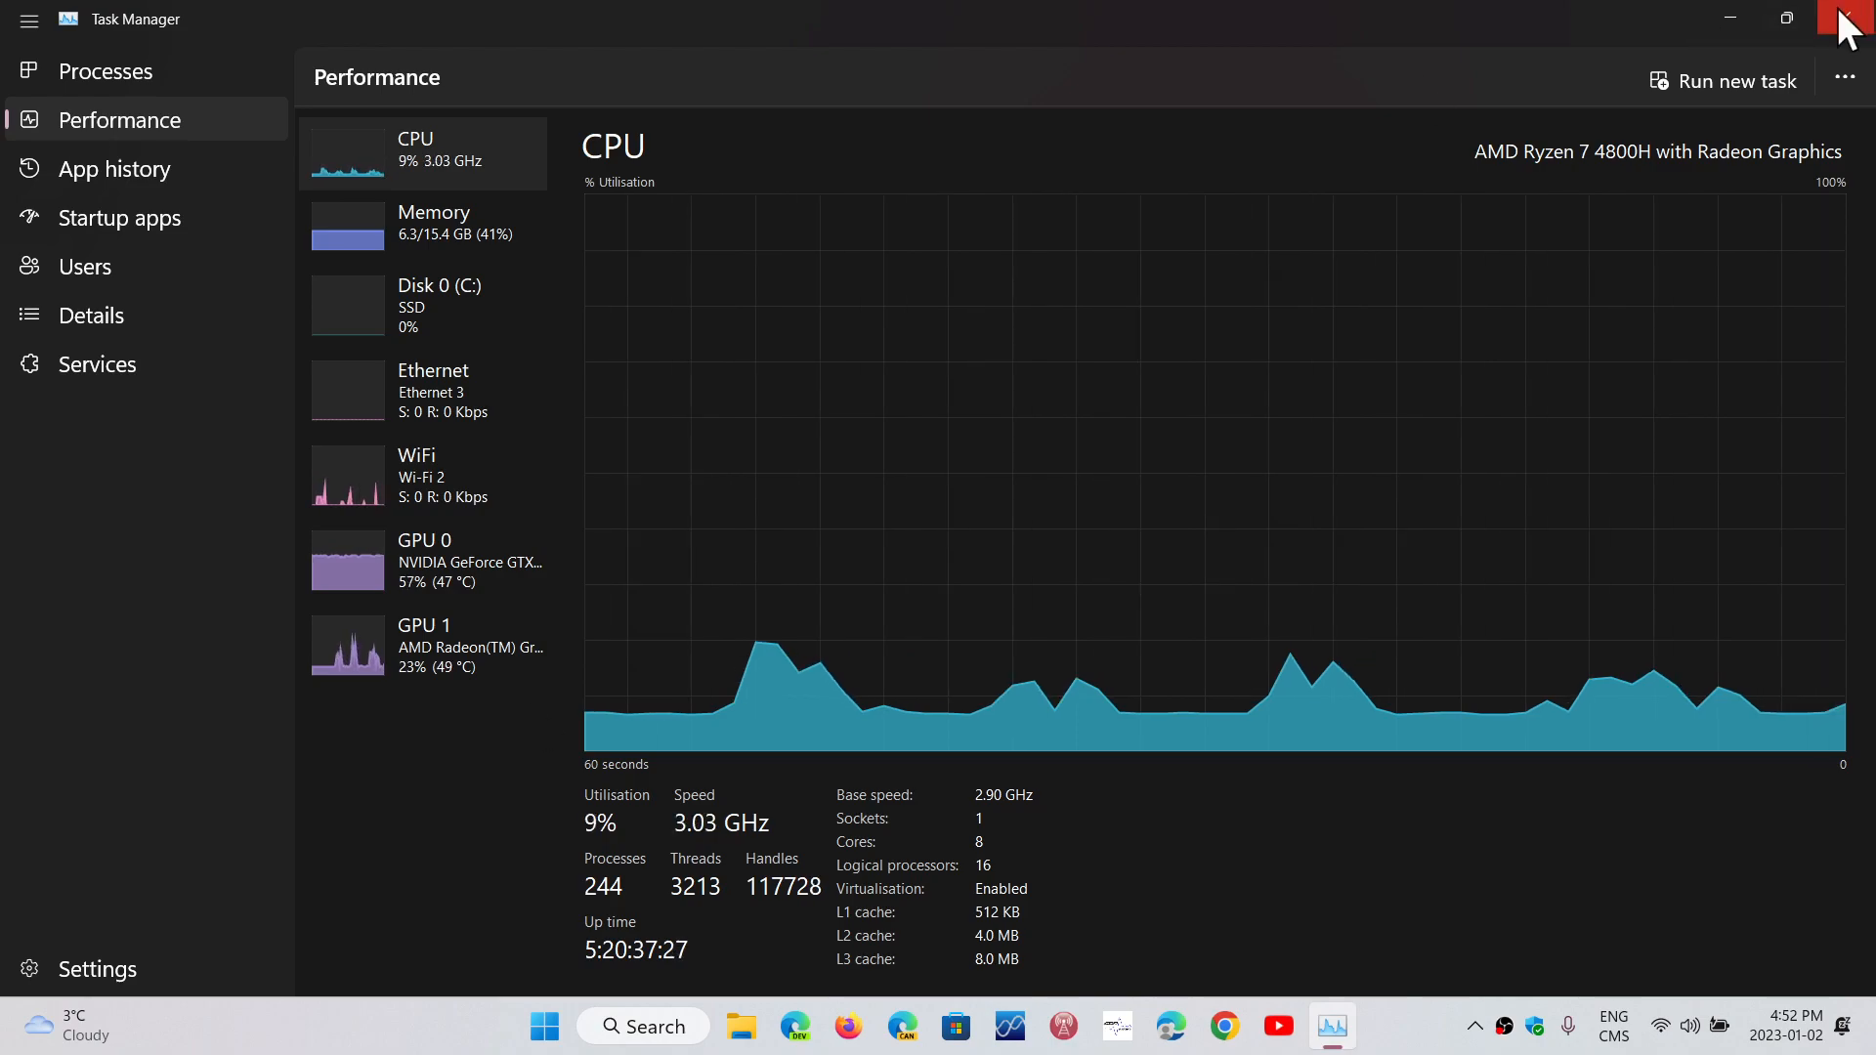
{"action": "left_click", "coordinate": [1837, 15]}
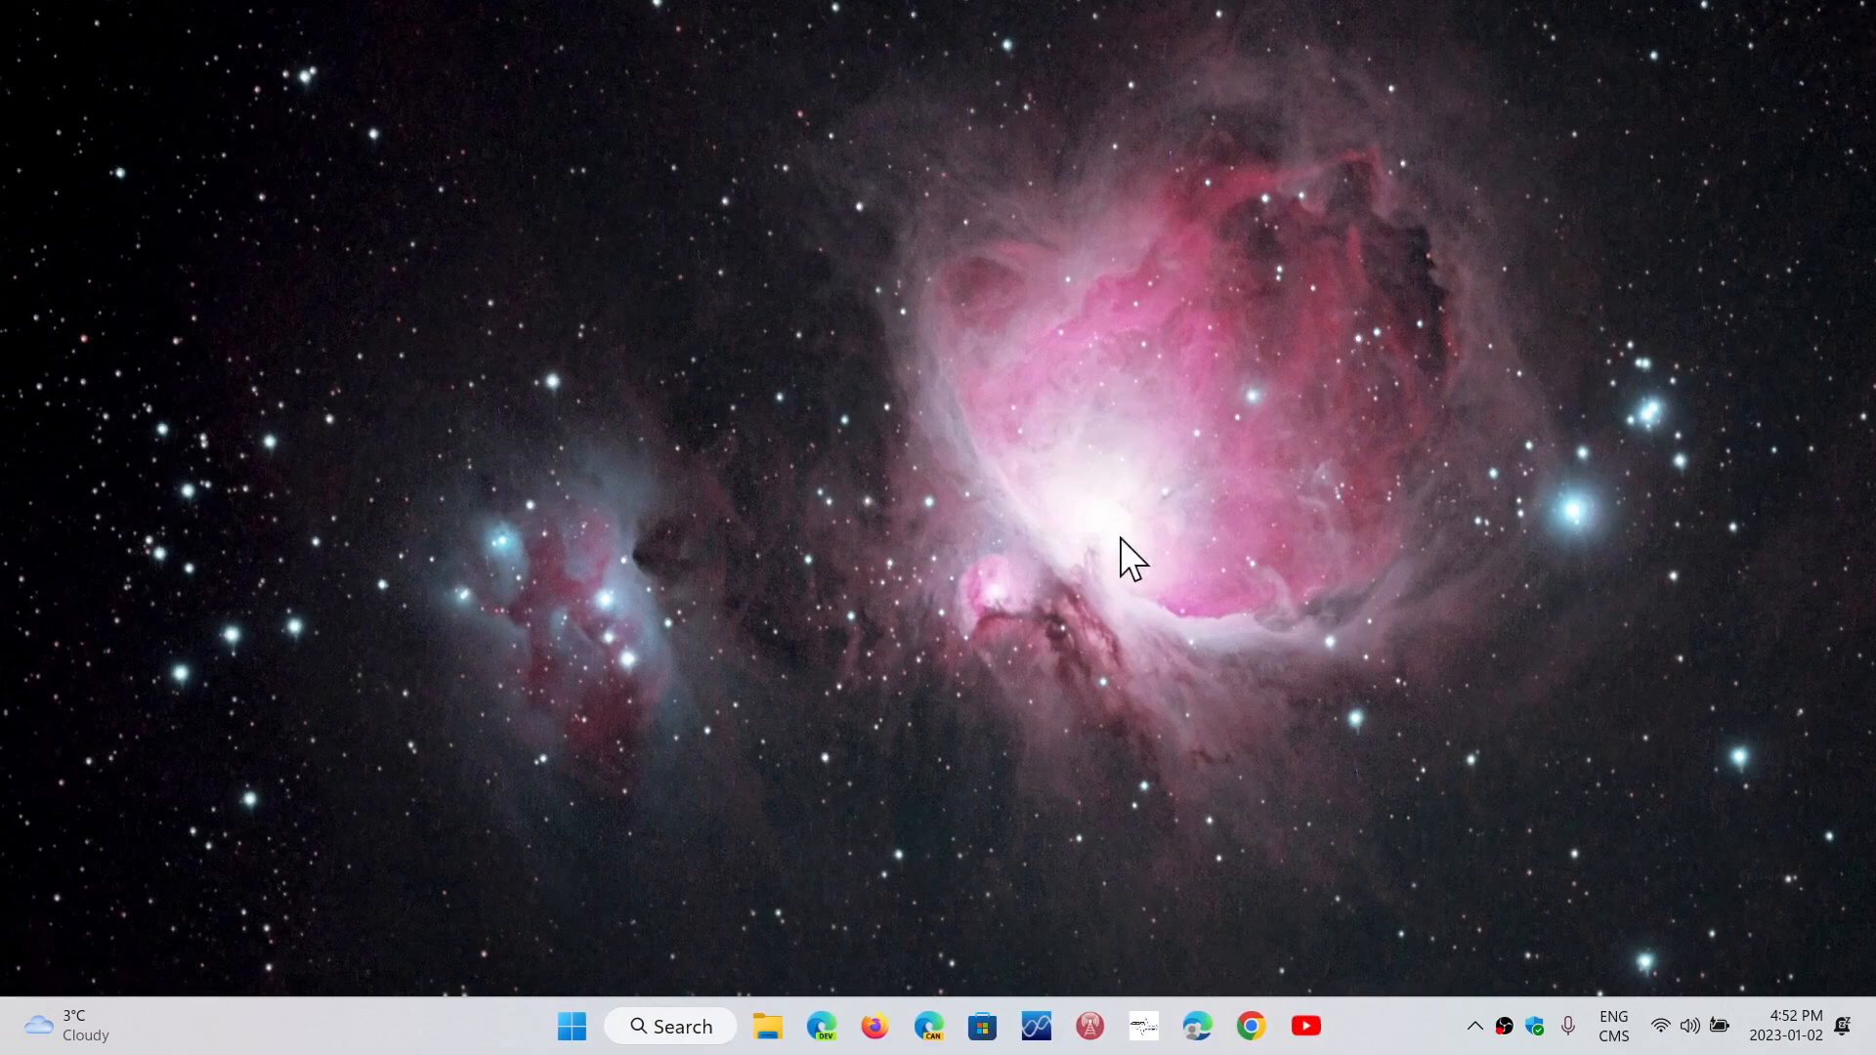